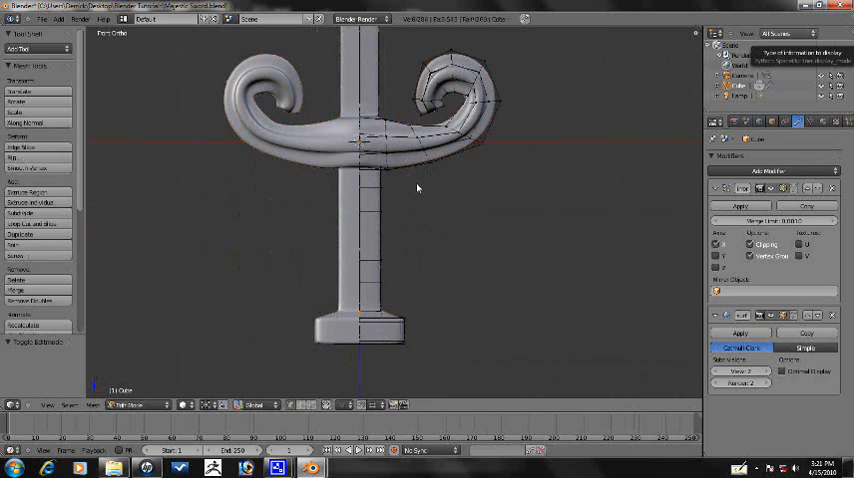
Zoom into the grip in front view and pick two faces on its front
left_click_drag(400, 200, 360, 150)
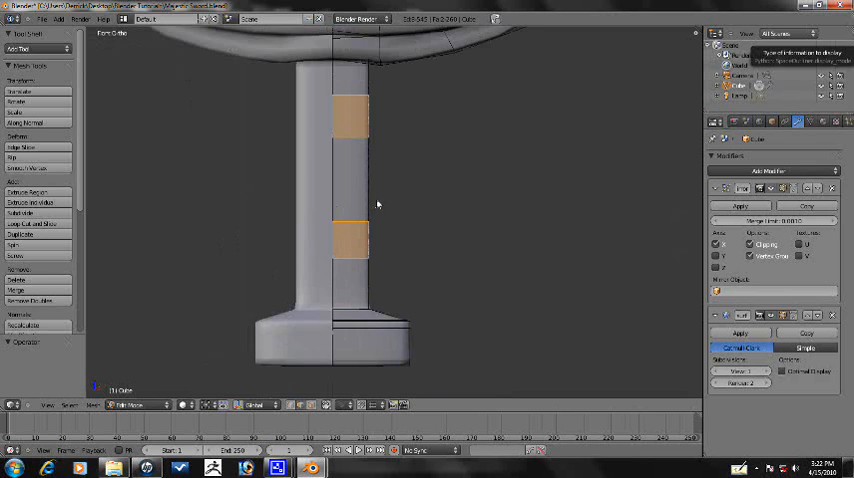
Extrude both grip faces and scale the extrusions slightly inward
left_click_drag(378, 200, 340, 130)
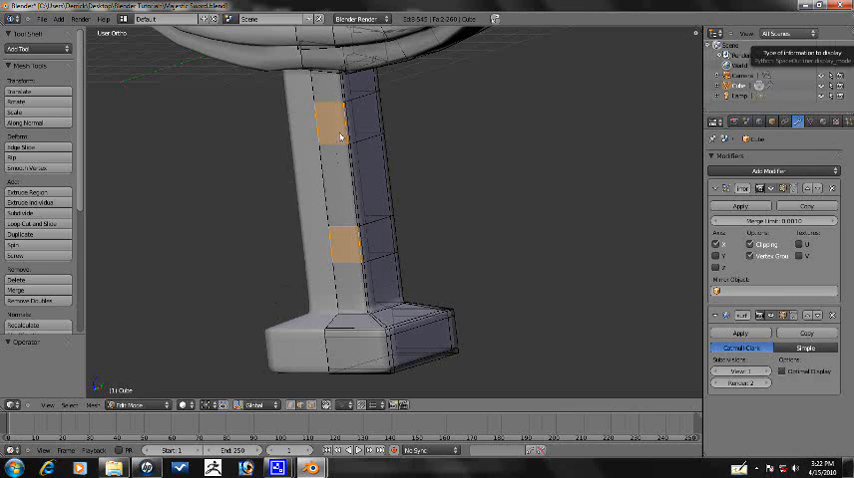
mouse_move(287, 175)
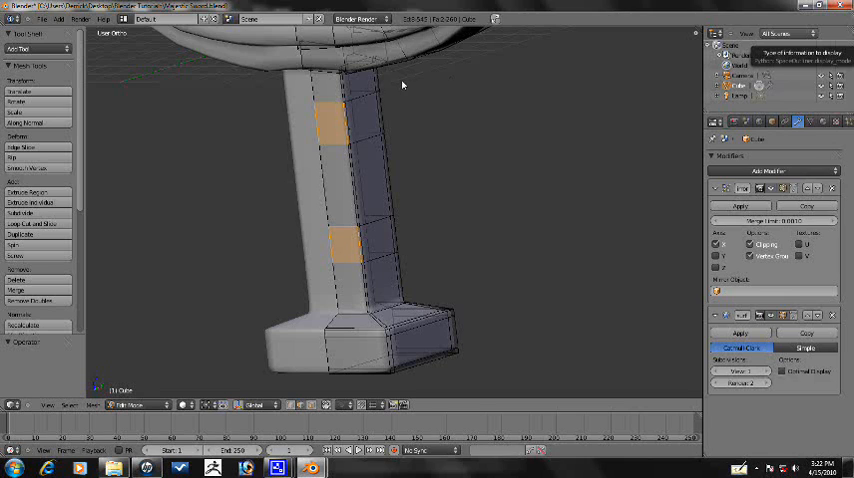
mouse_move(282, 338)
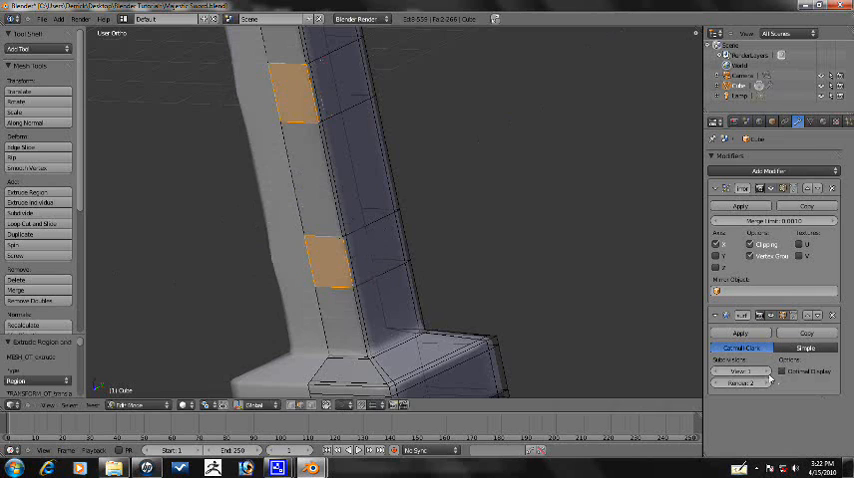
key("KP_1")
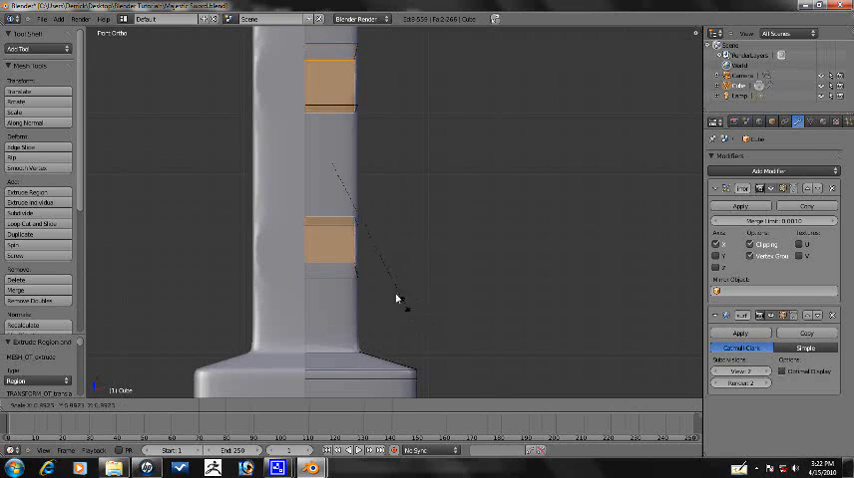
left_click(211, 404)
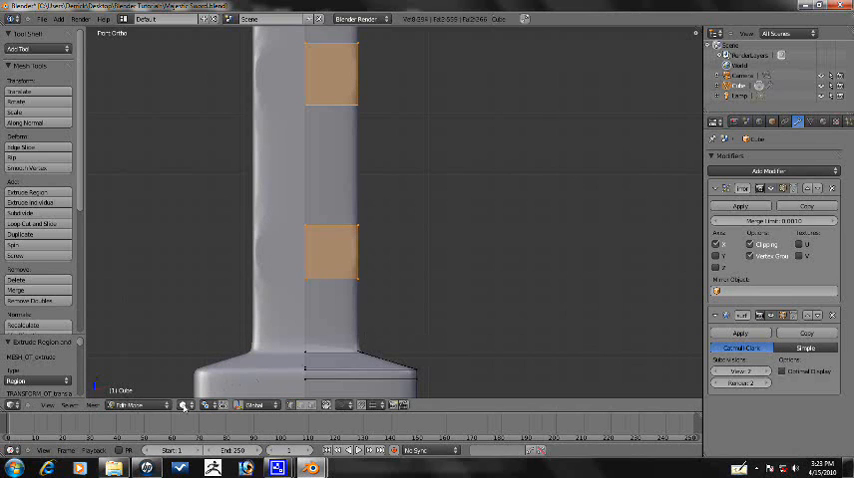
left_click(207, 405)
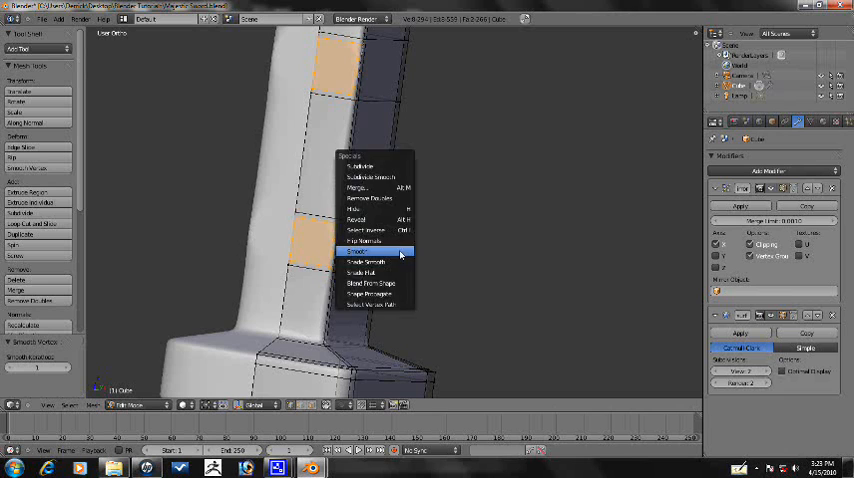
Smooth the selected grip faces into rounded emblem recesses
left_click(360, 251)
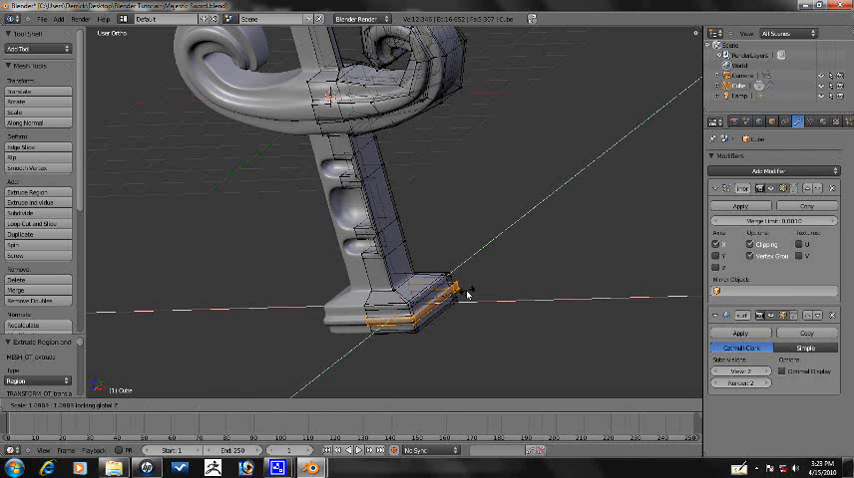
Return from Edit Mode to Object Mode
key("Tab")
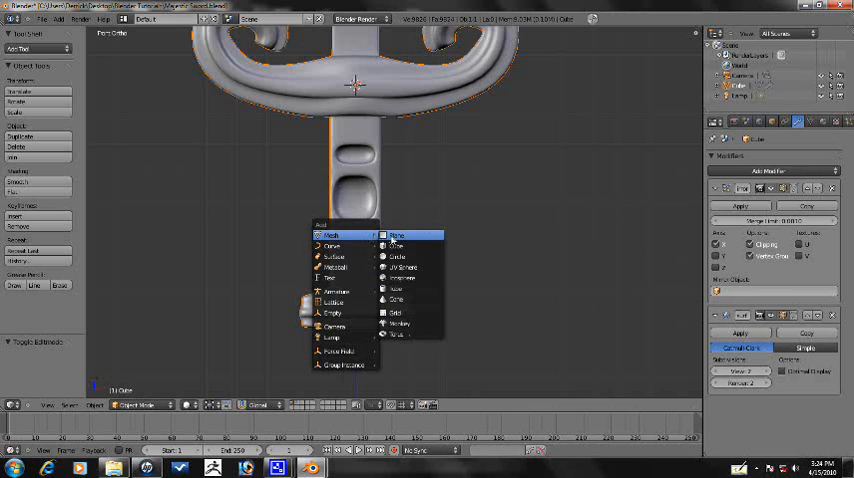
Add a cube mesh beside the sword grip
left_click(398, 248)
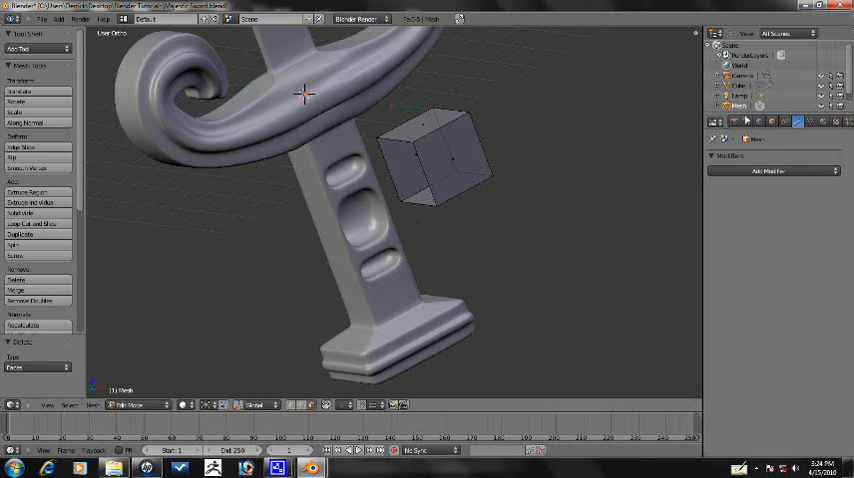
left_click(772, 171)
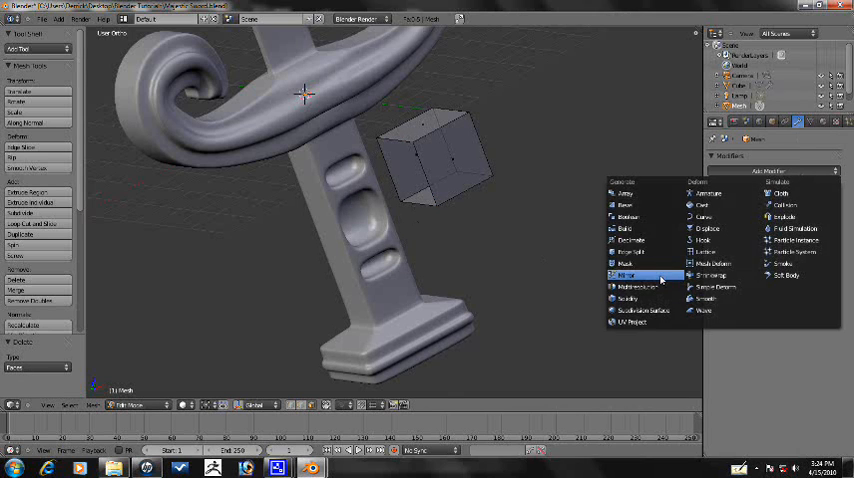
Give the half-cube Mirror and Subdivision Surface modifiers and smooth shading
left_click(627, 275)
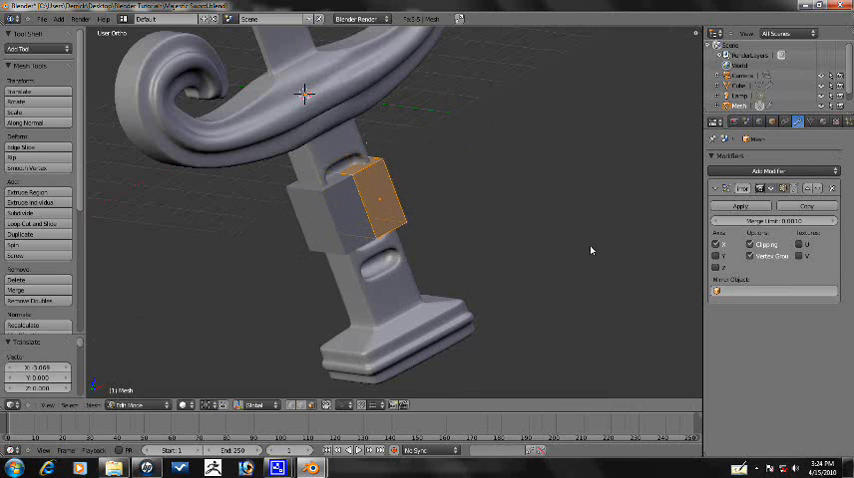
left_click(767, 170)
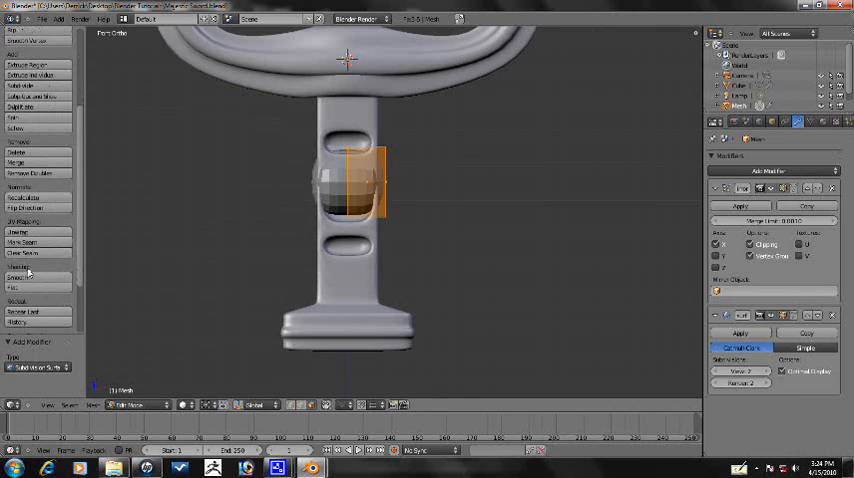
left_click(20, 277)
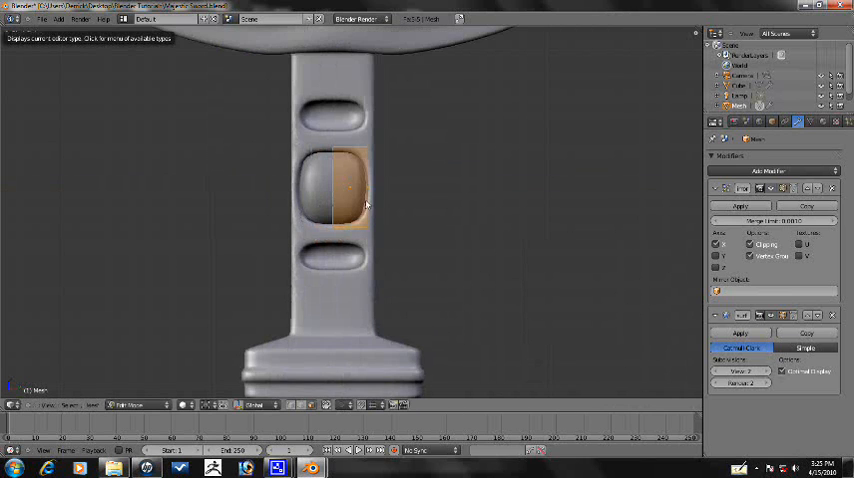
Smooth the emblem's right-half faces and save the sword .blend file
scroll("up", 3)
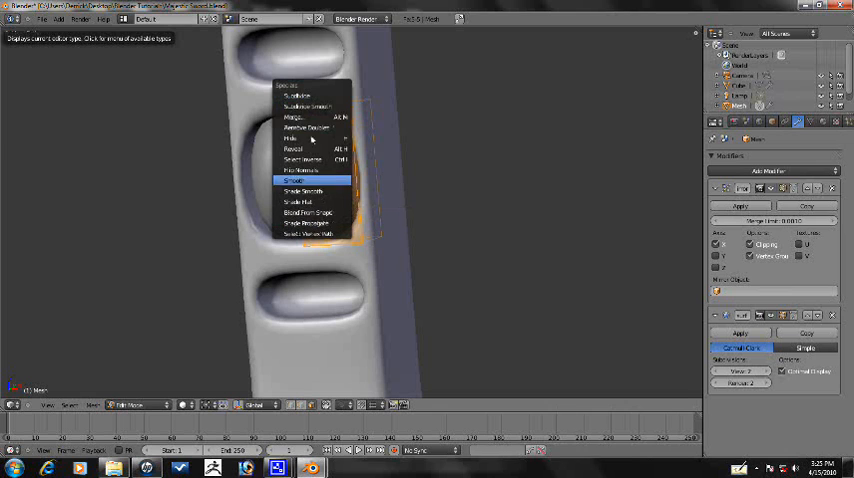
left_click(292, 180)
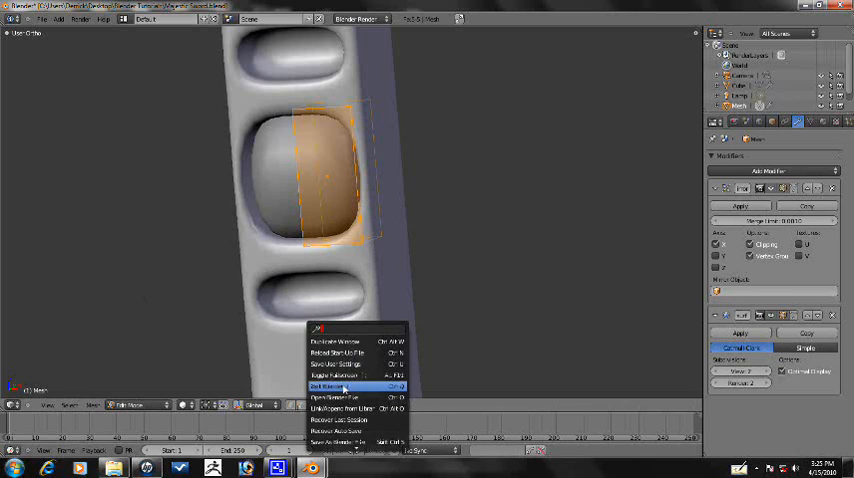
left_click(335, 387)
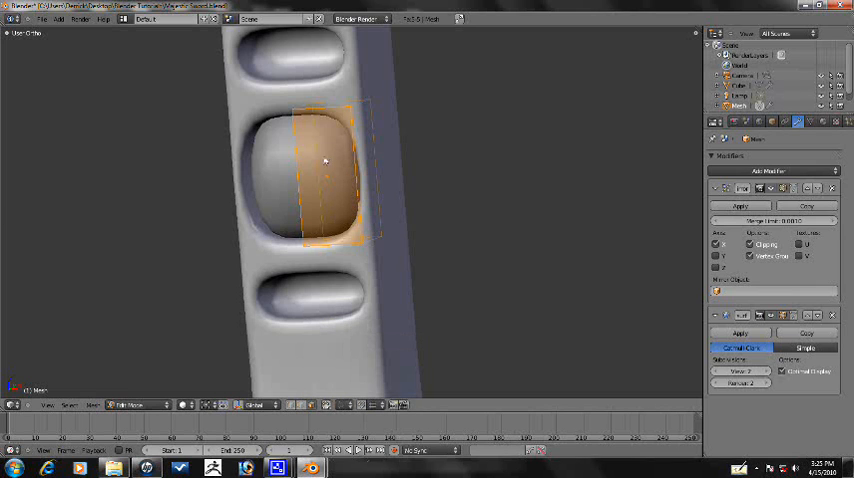
left_click(768, 170)
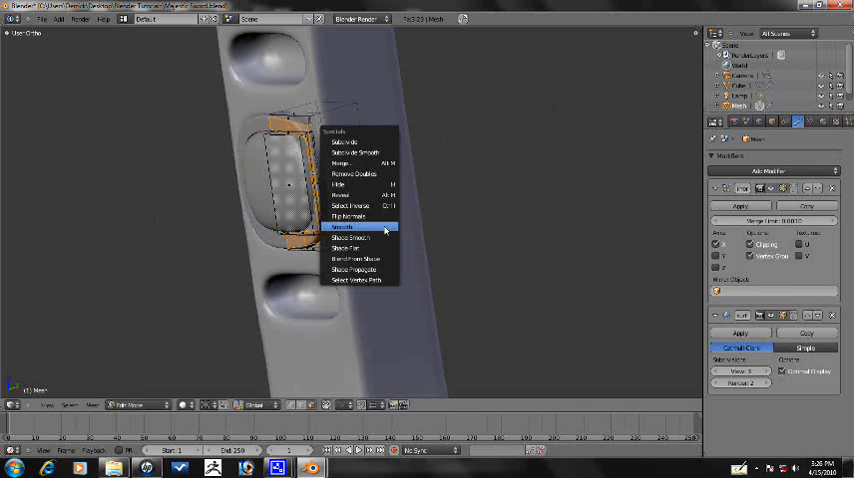
Run Smooth twice on the emblem rim faces for a rounded border
left_click(342, 227)
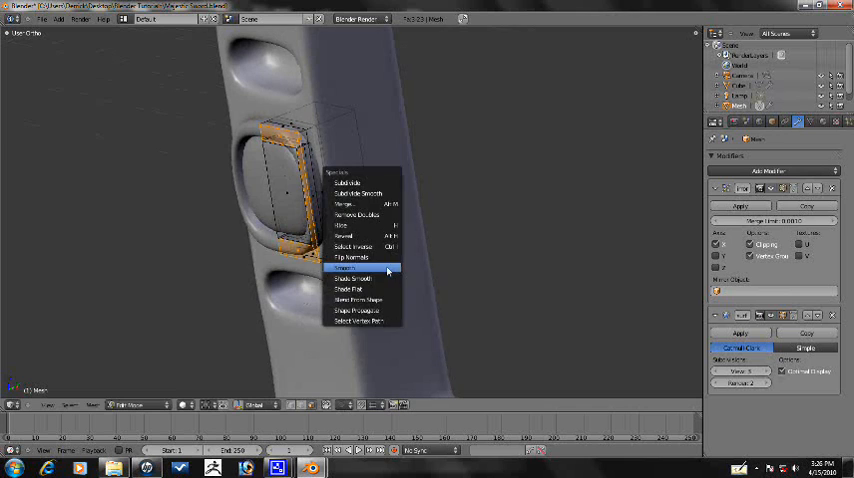
left_click(348, 268)
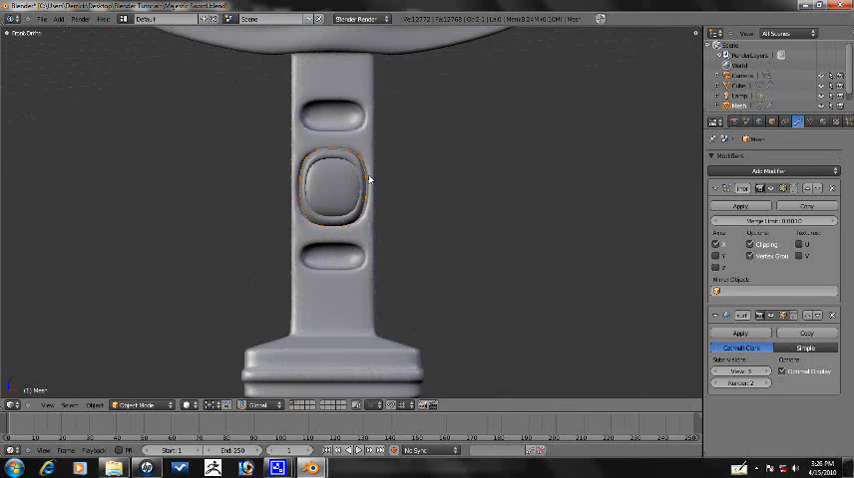
left_click_drag(370, 180, 270, 137)
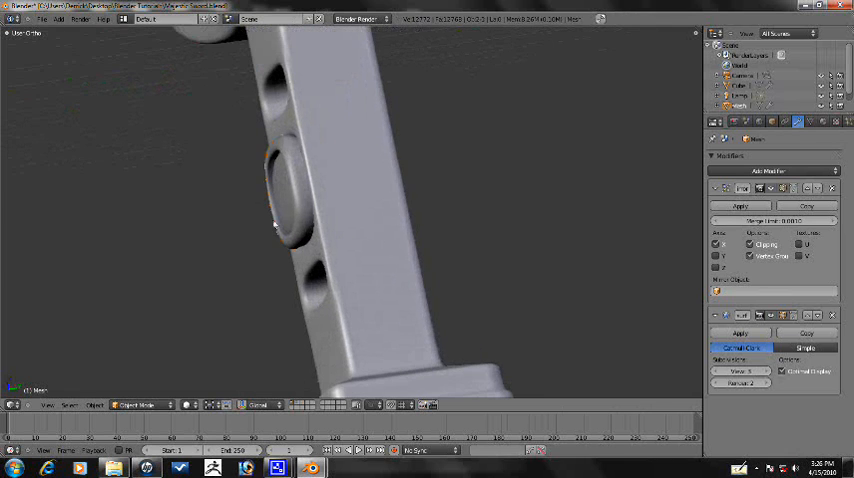
key("Tab")
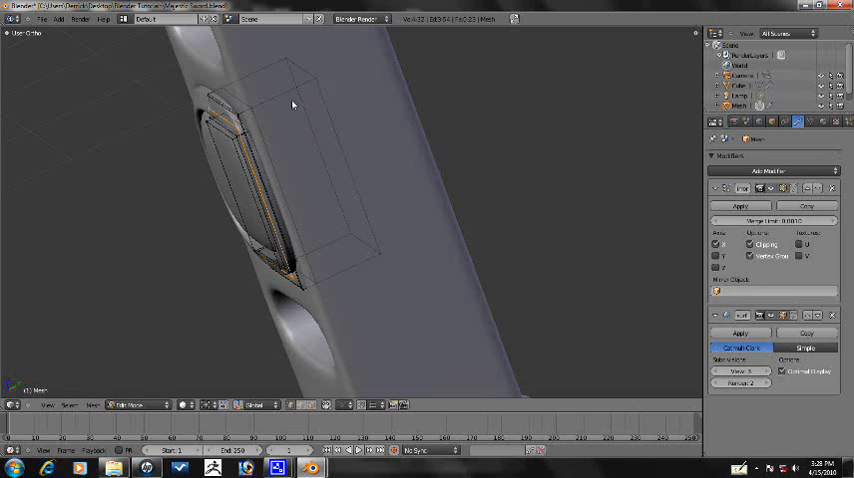
mouse_move(282, 114)
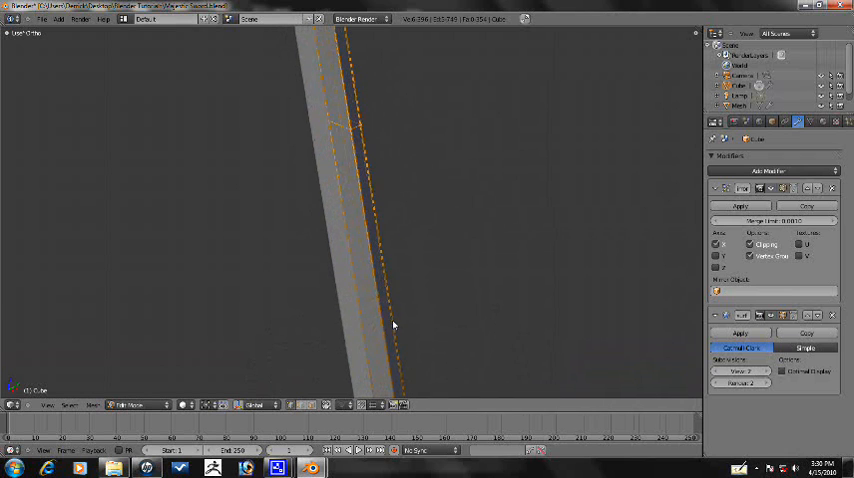
Lengthen the blade by moving its end geometry, then select the scroll tip faces
left_click(137, 405)
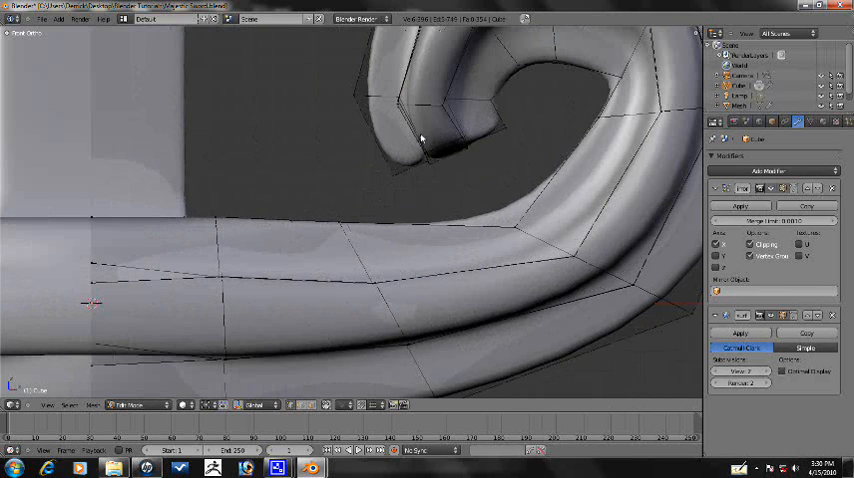
left_click(420, 150)
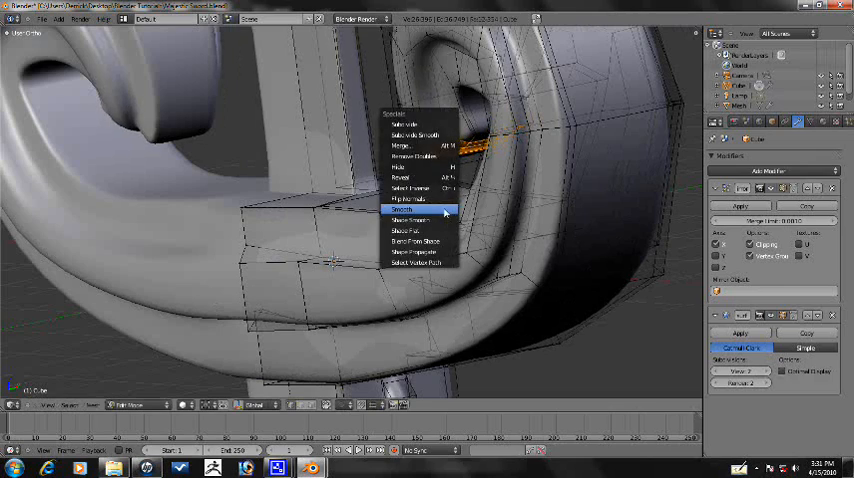
Apply Smooth to the faces at the crossguard's curled scroll tip
left_click(402, 208)
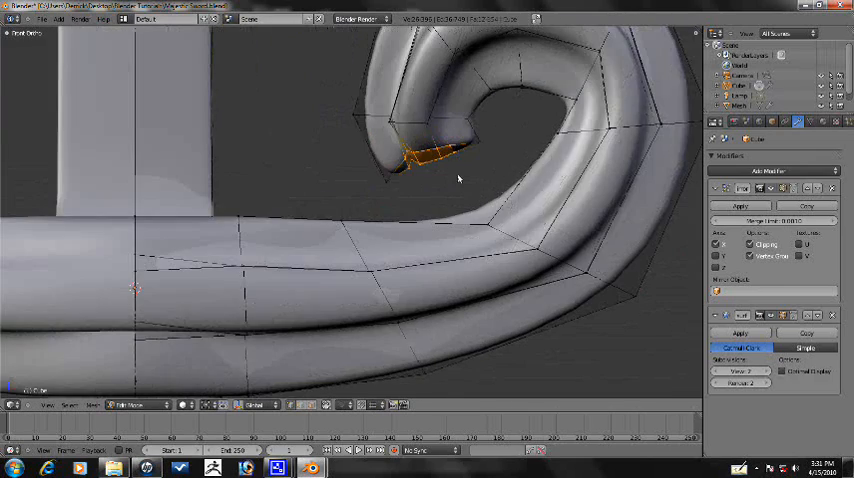